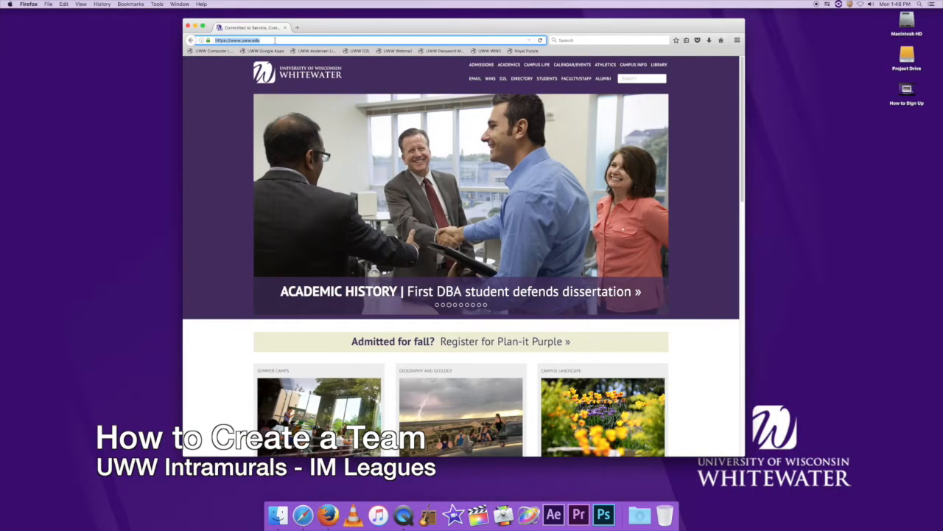
# Load imleagues.com/uww, the UW-Whitewater intramural sports page, in Firefox
pyautogui.write('imleagues.com')
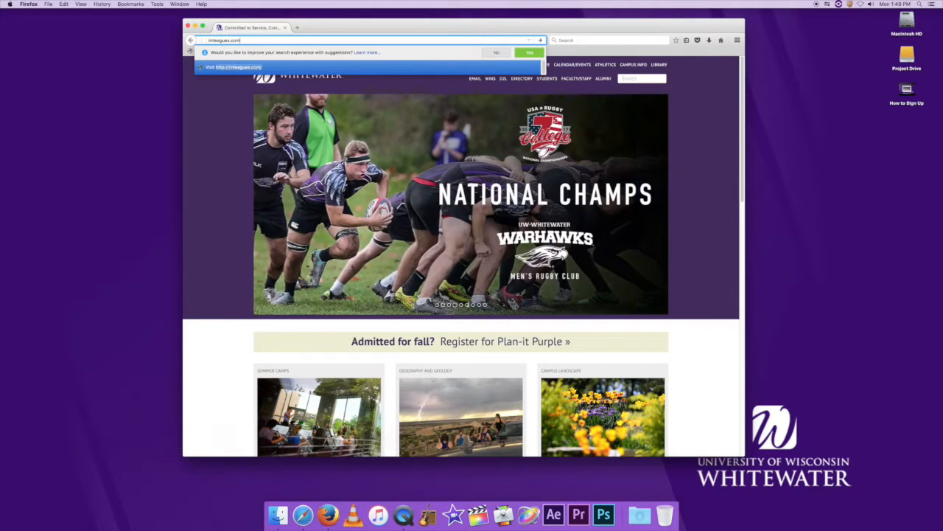
pyautogui.write('/uww')
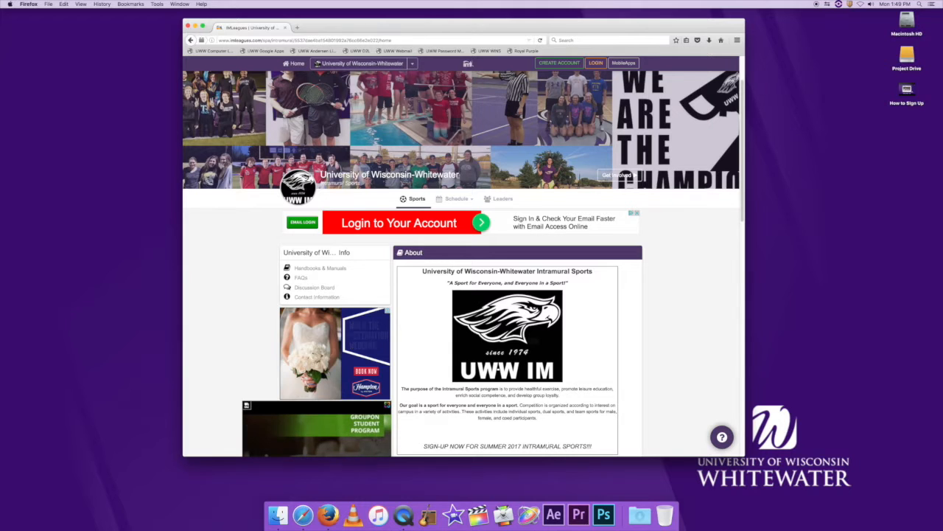
# Log in through the university Net-ID portal with username Sofia and password
pyautogui.click(596, 63)
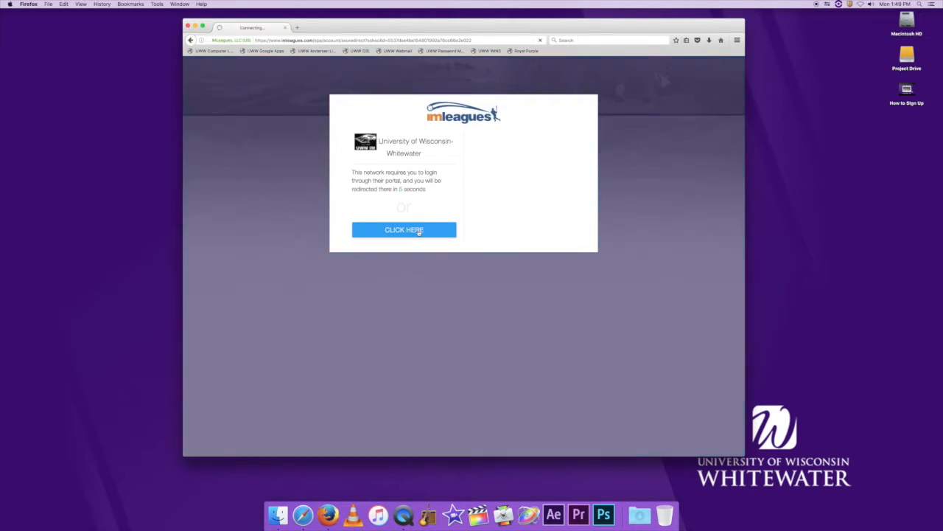
pyautogui.click(404, 230)
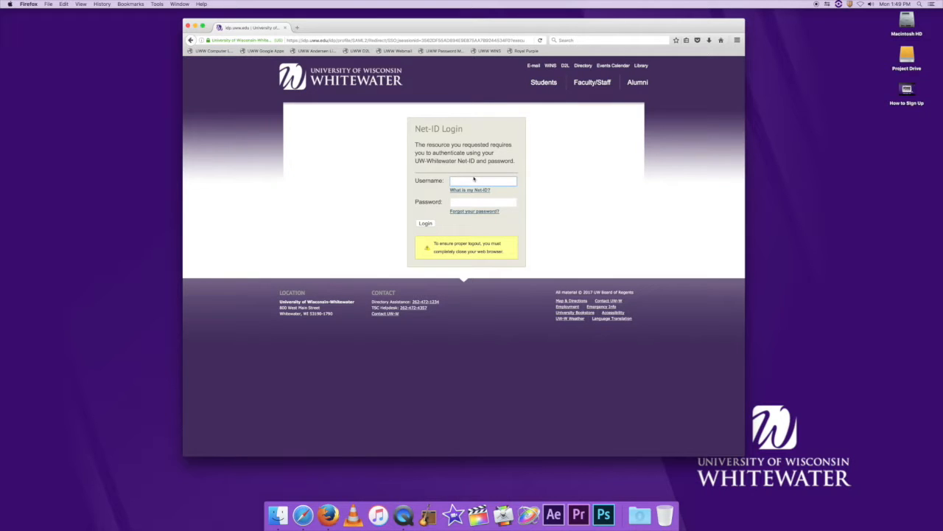
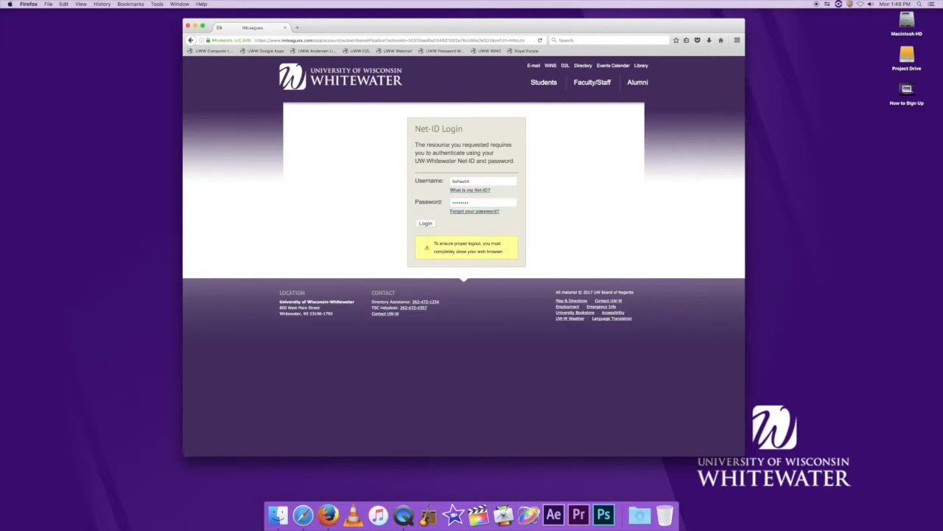
pyautogui.click(425, 223)
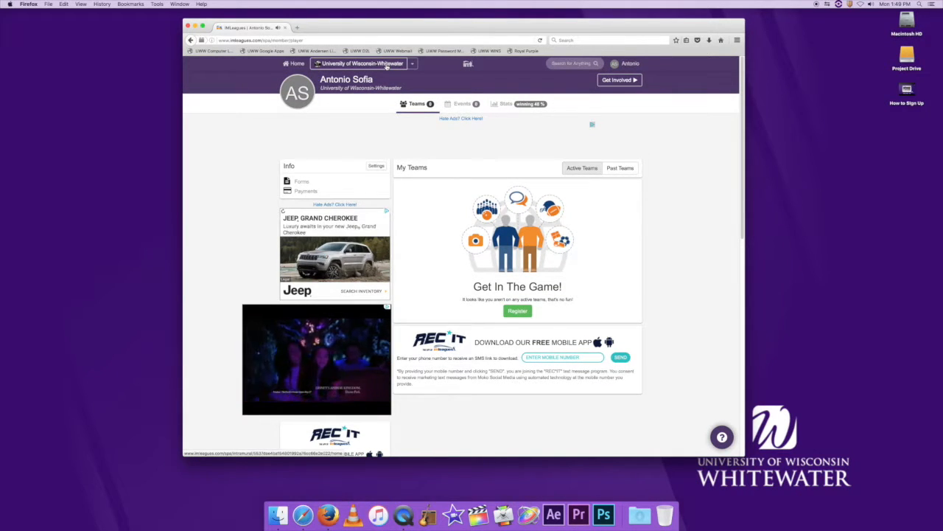
# From UW-Whitewater's active sports, open Co-Rec Innertube Water Polo and choose Create Team
pyautogui.click(362, 63)
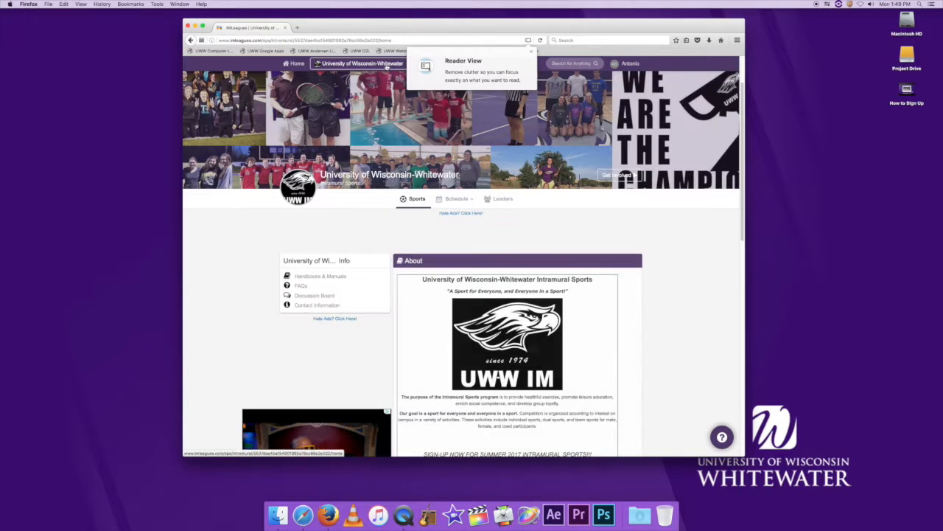
pyautogui.scroll(-3)
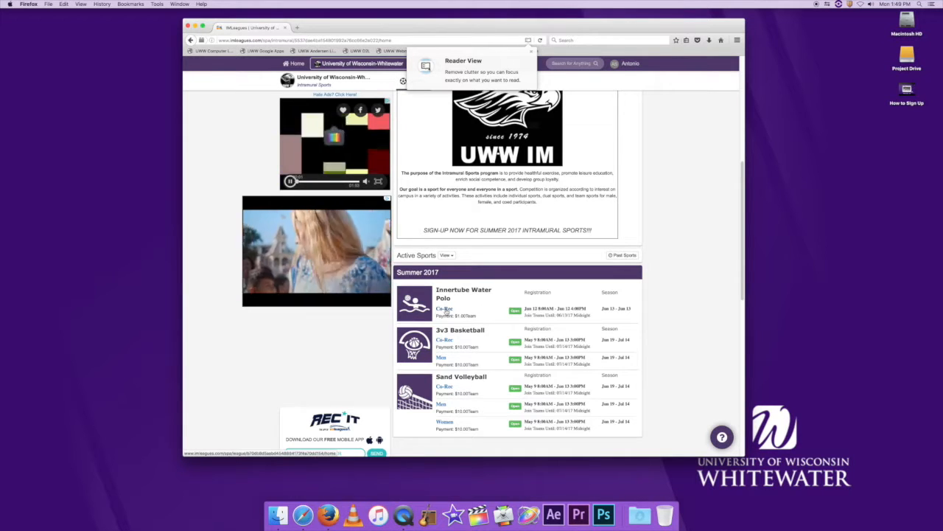
pyautogui.click(444, 308)
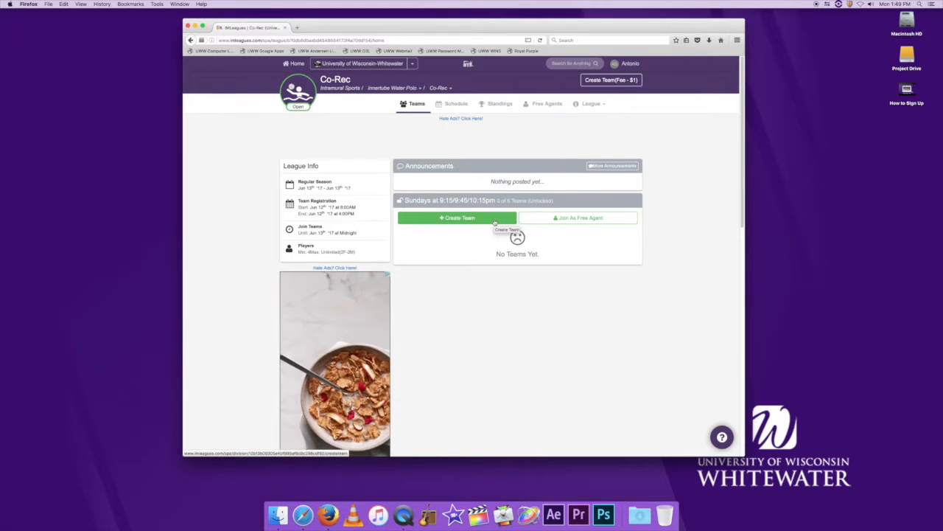
pyautogui.click(457, 218)
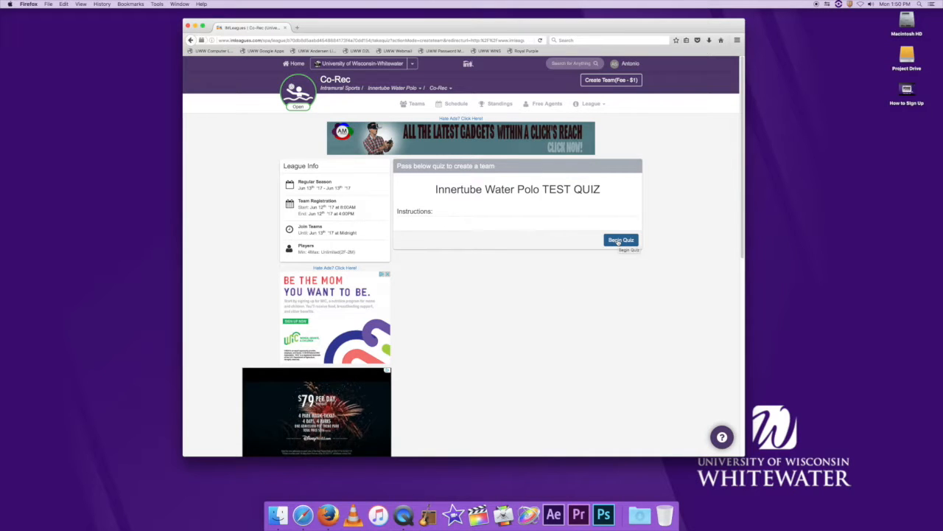
# Take the Innertube Water Polo quiz, answer True, and continue past it
pyautogui.click(620, 239)
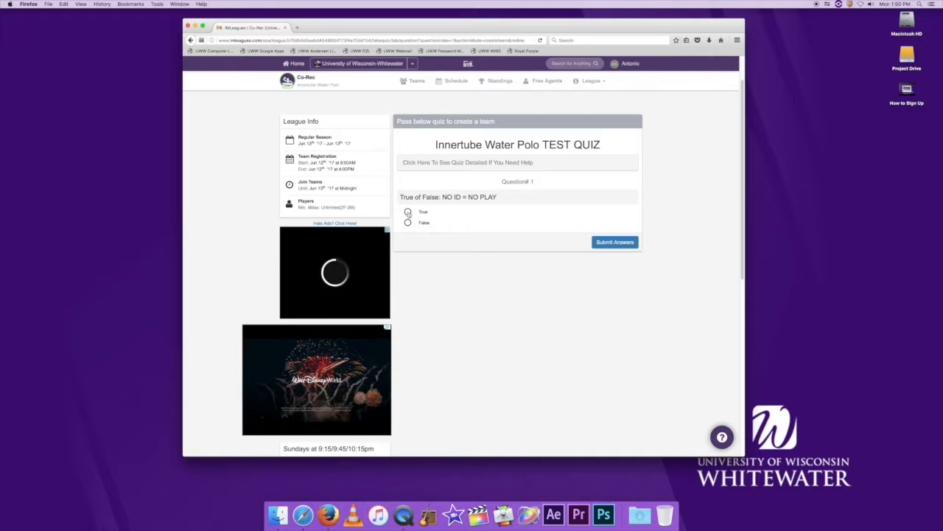
pyautogui.click(614, 242)
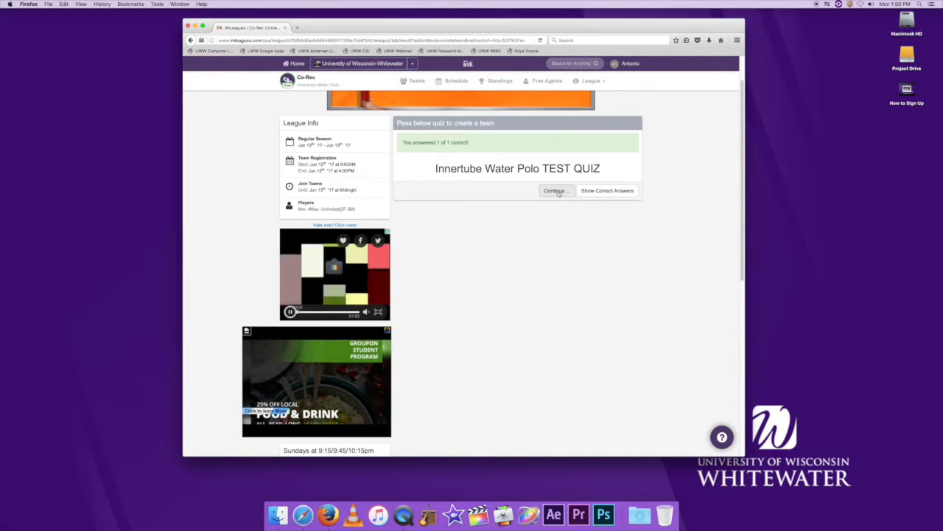
pyautogui.click(555, 190)
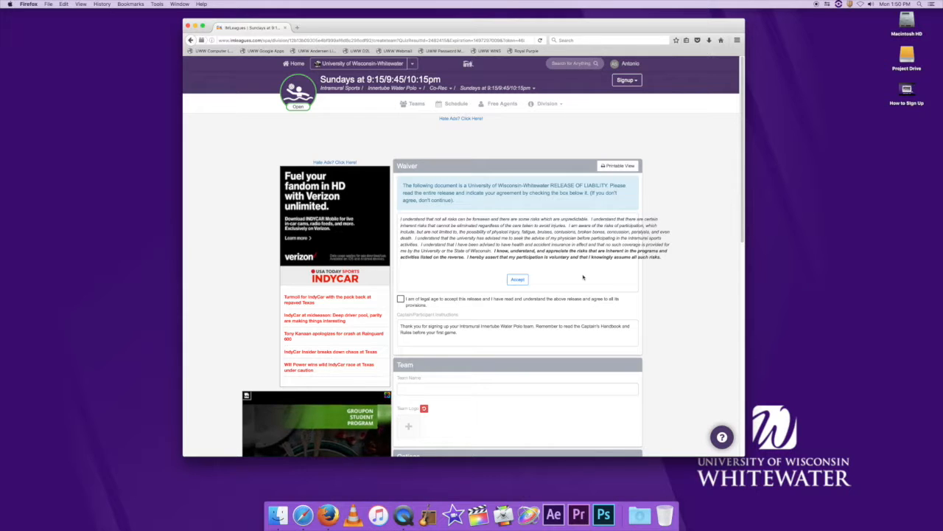
# Accept the liability waiver and enable Auto-Accept Members and Looking For Free Agents
pyautogui.click(401, 299)
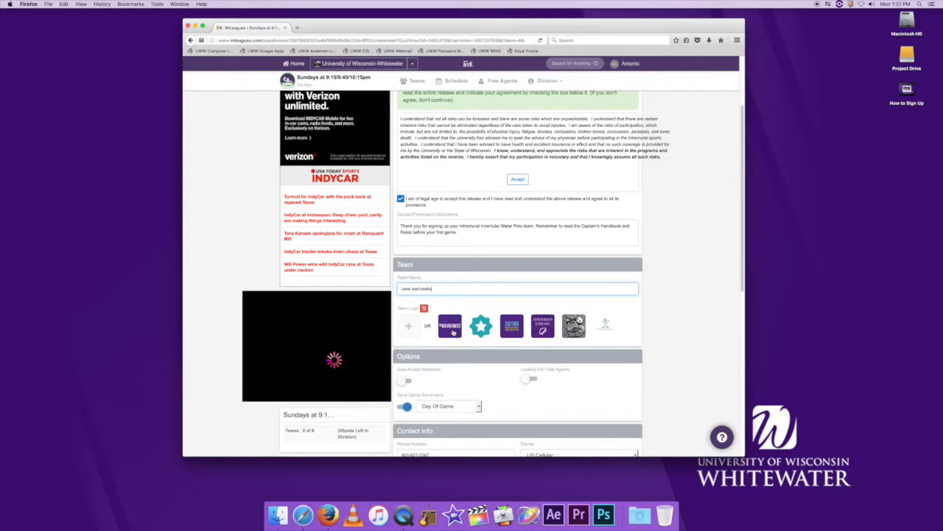
pyautogui.scroll(-3)
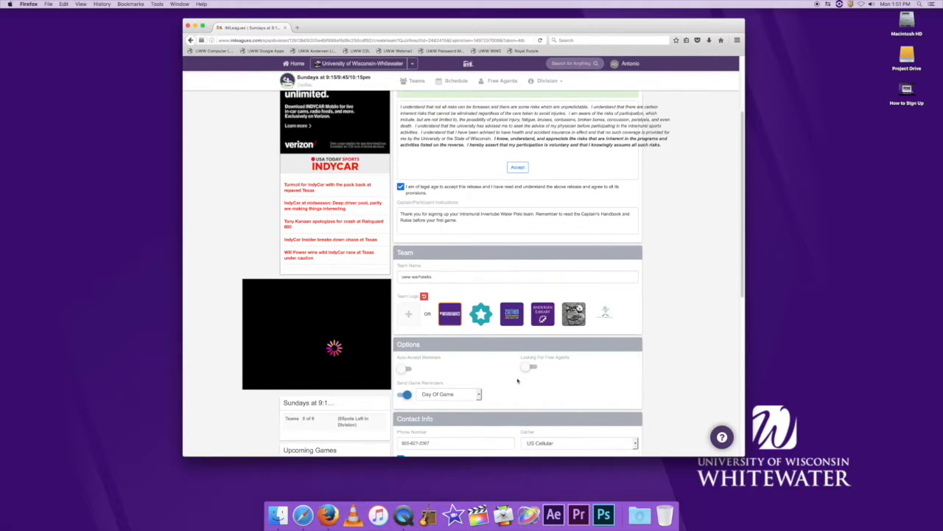
pyautogui.scroll(-3)
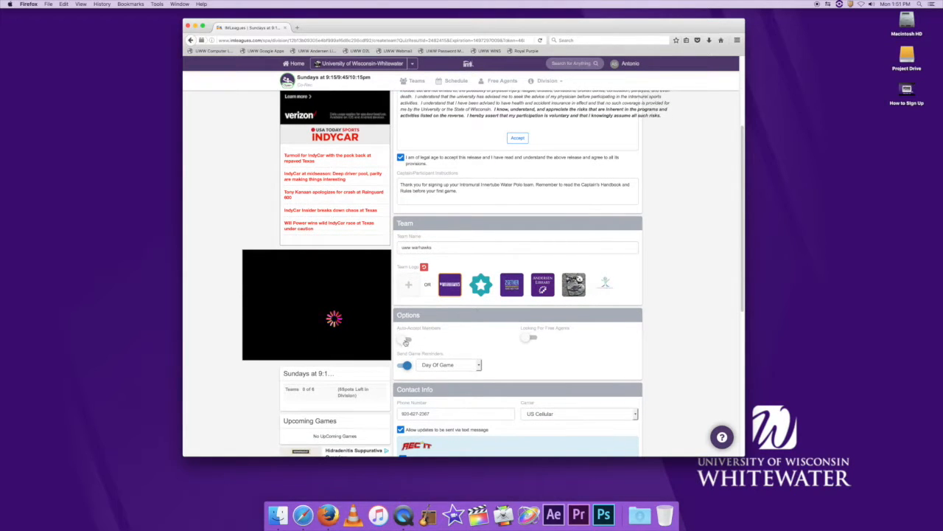
pyautogui.click(405, 340)
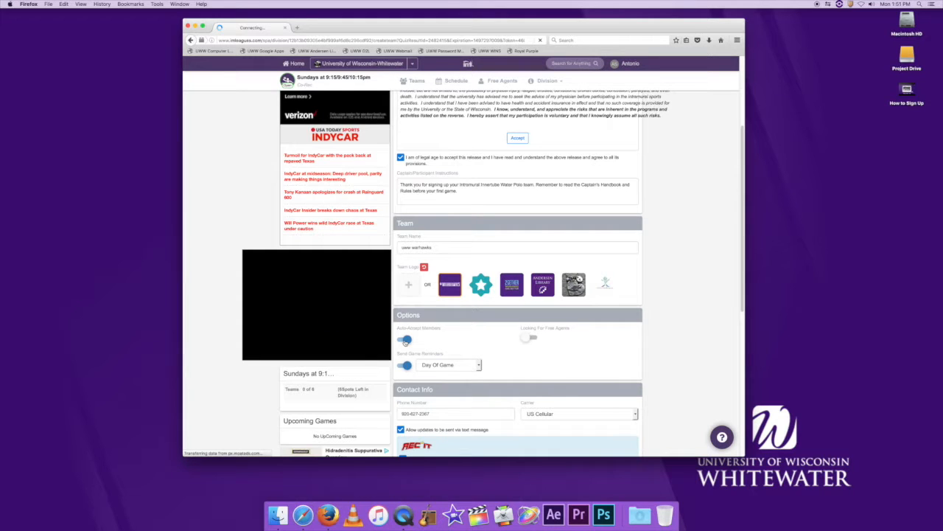
pyautogui.moveTo(456, 343)
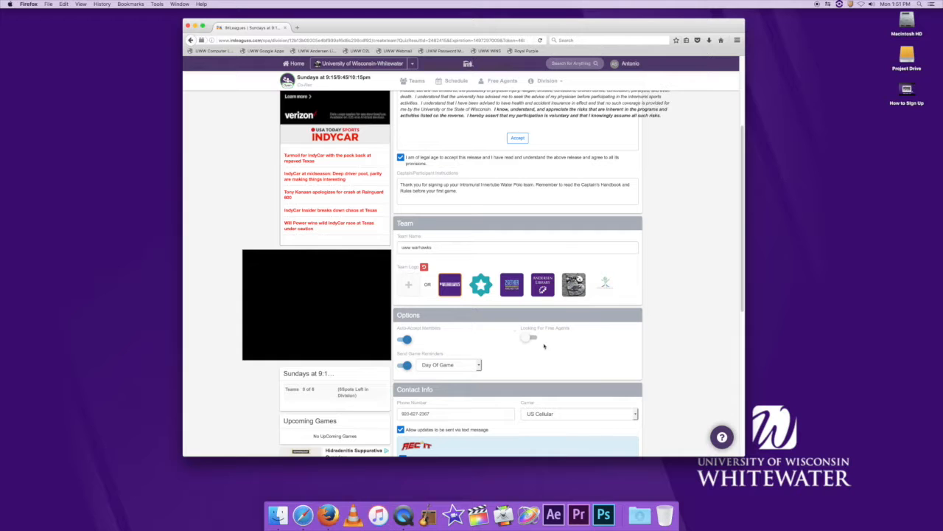
pyautogui.click(531, 338)
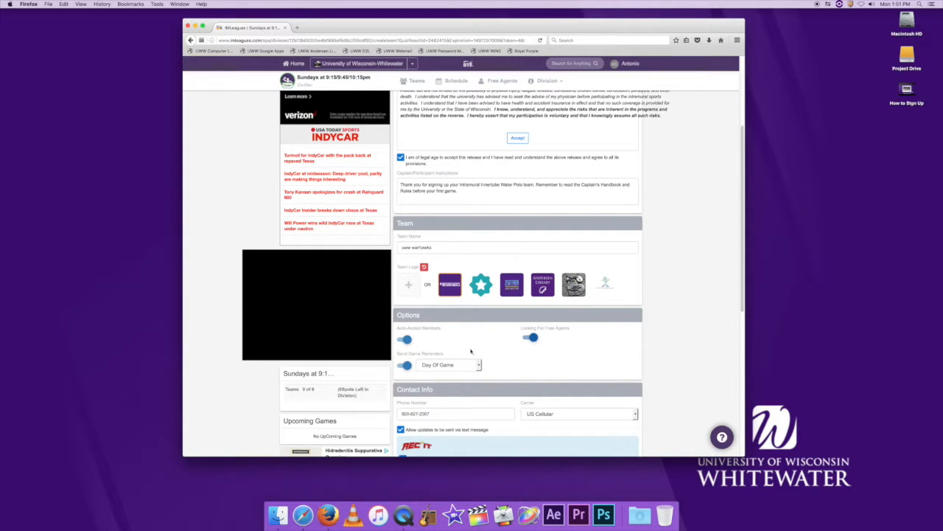
pyautogui.scroll(-3)
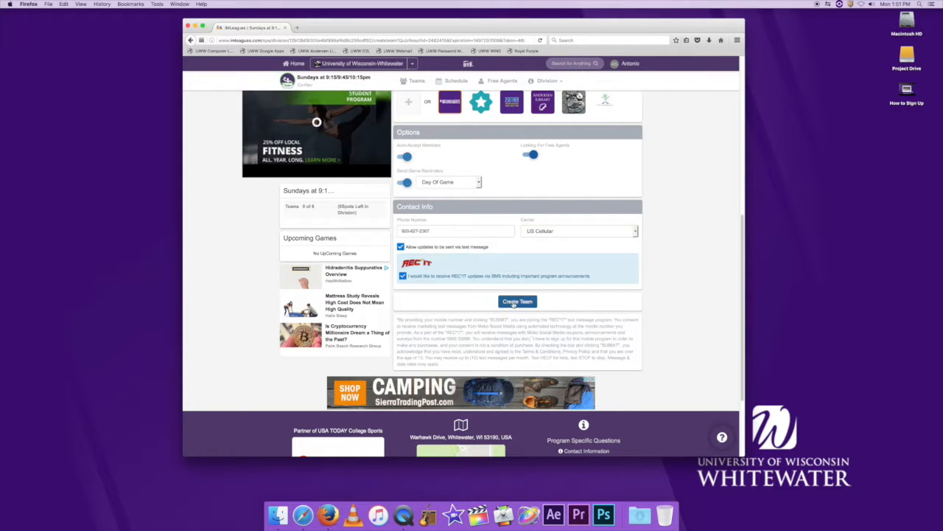
# Create the uww warhawks team and go to its team fee payment page
pyautogui.click(516, 301)
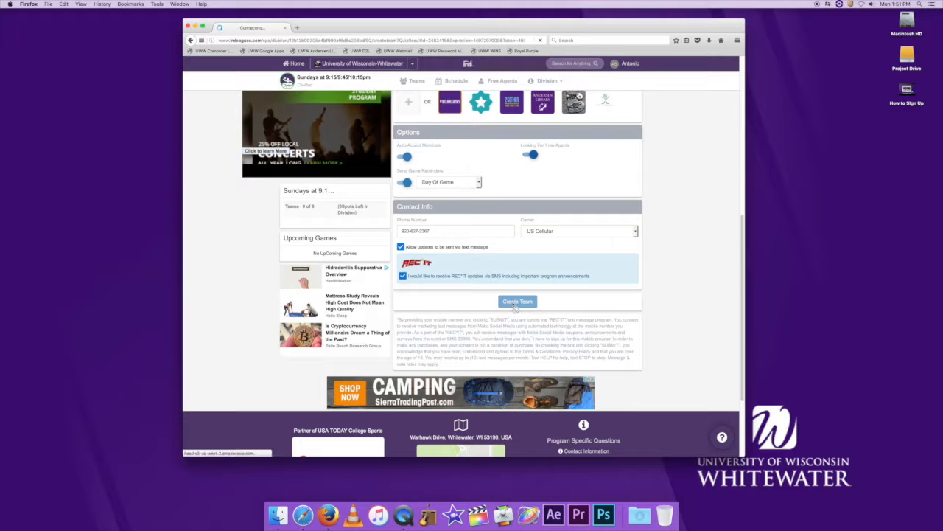
pyautogui.click(518, 302)
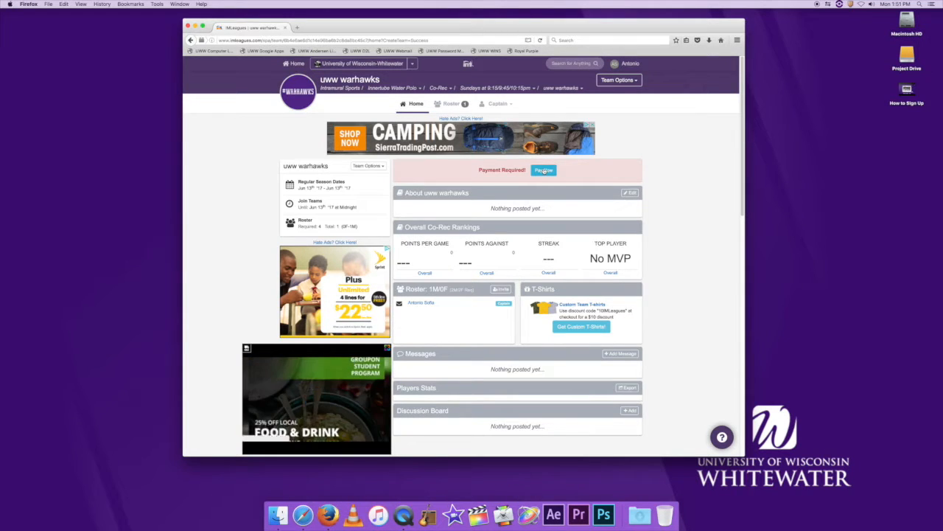
pyautogui.click(544, 170)
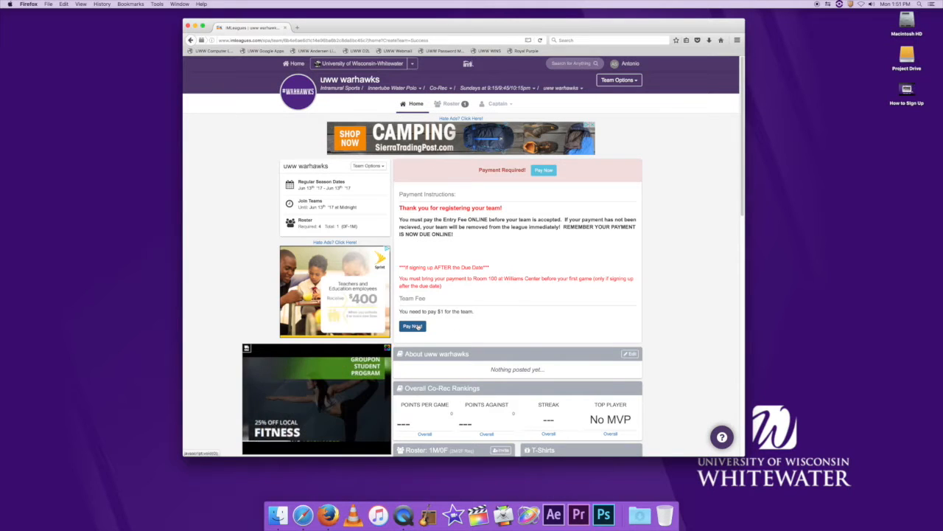
pyautogui.click(411, 325)
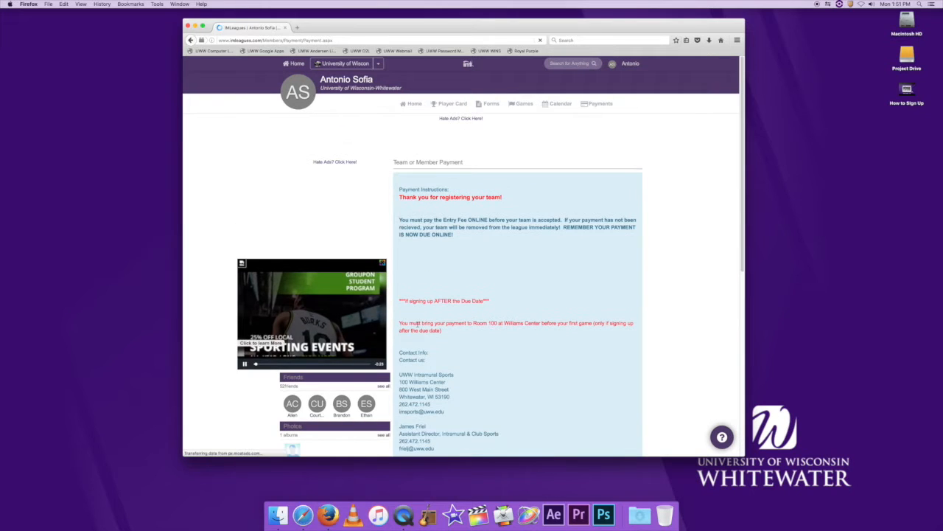
# Turn off the IML Hero add-on and proceed to pay the $1.00 fee
pyautogui.scroll(-3)
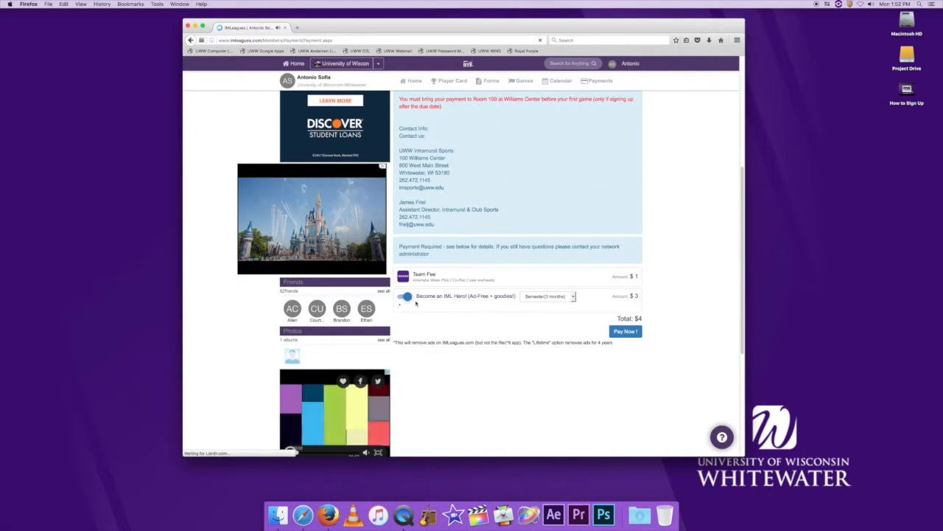
pyautogui.click(404, 295)
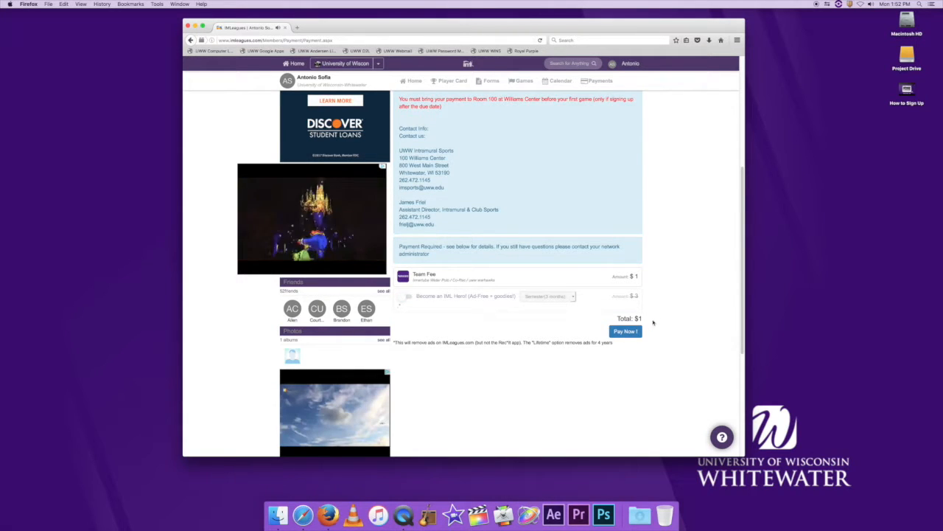
pyautogui.click(625, 331)
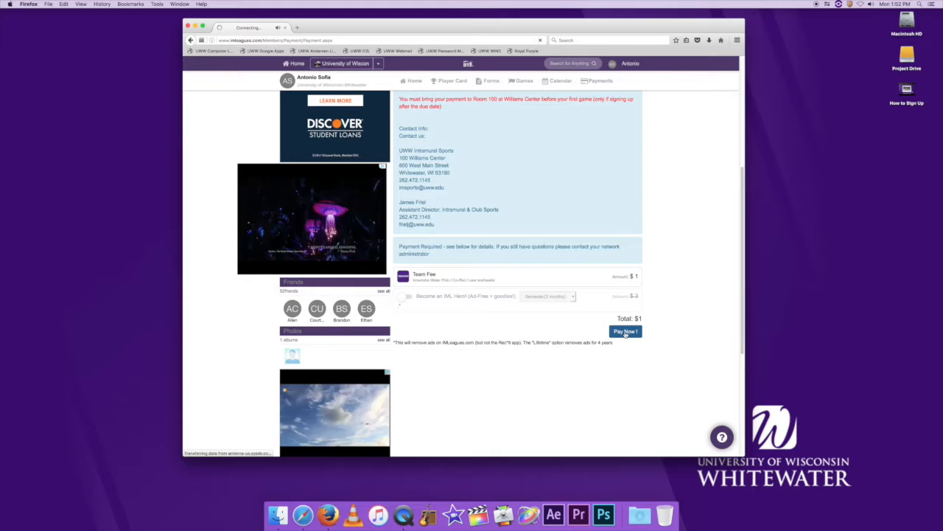
pyautogui.click(625, 331)
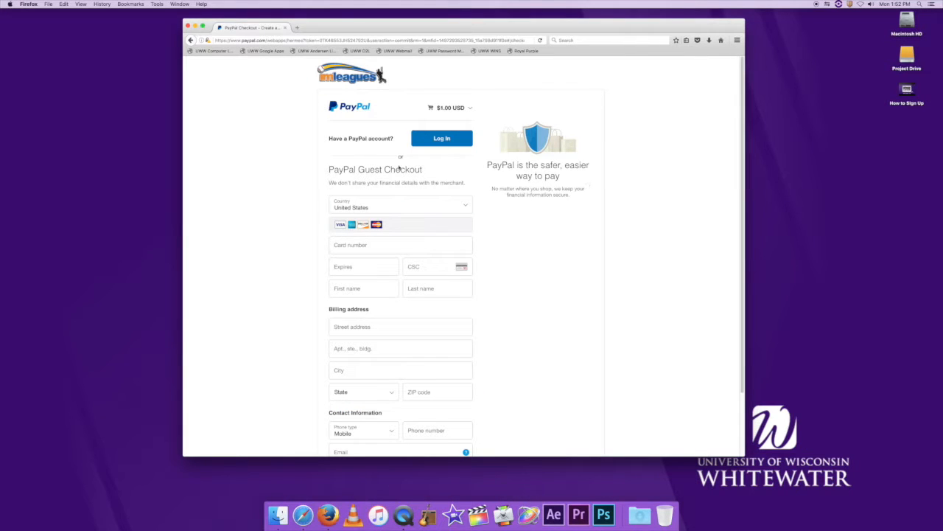
# Log into the existing PayPal account and pay $1.00 USD to imleagues LLC
pyautogui.scroll(-3)
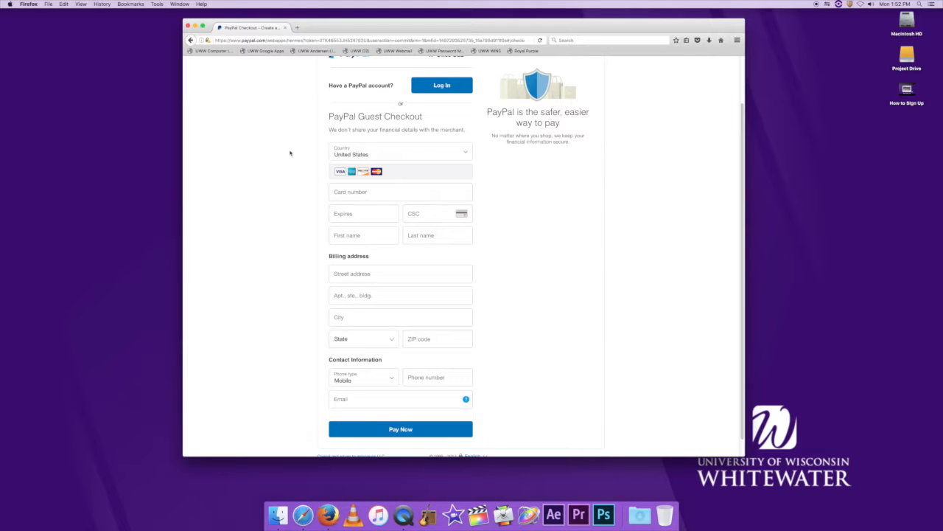
pyautogui.scroll(3)
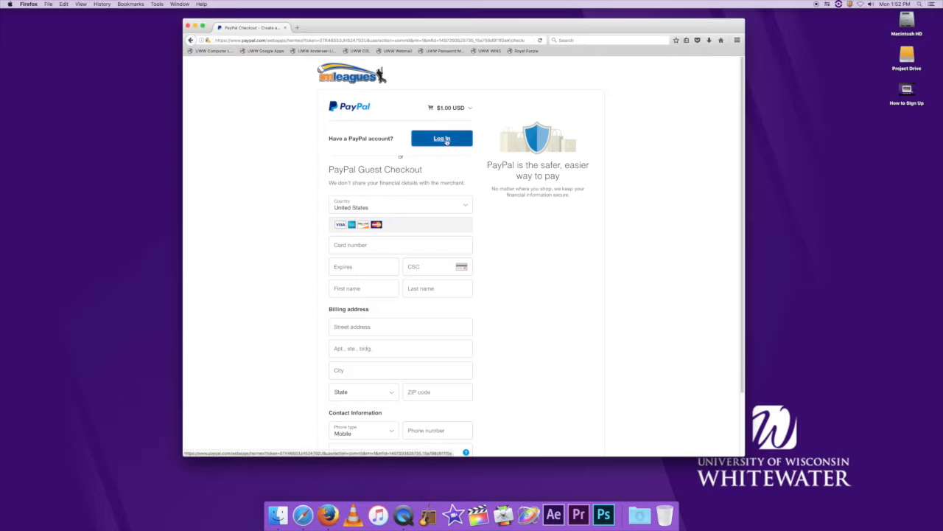
pyautogui.click(441, 139)
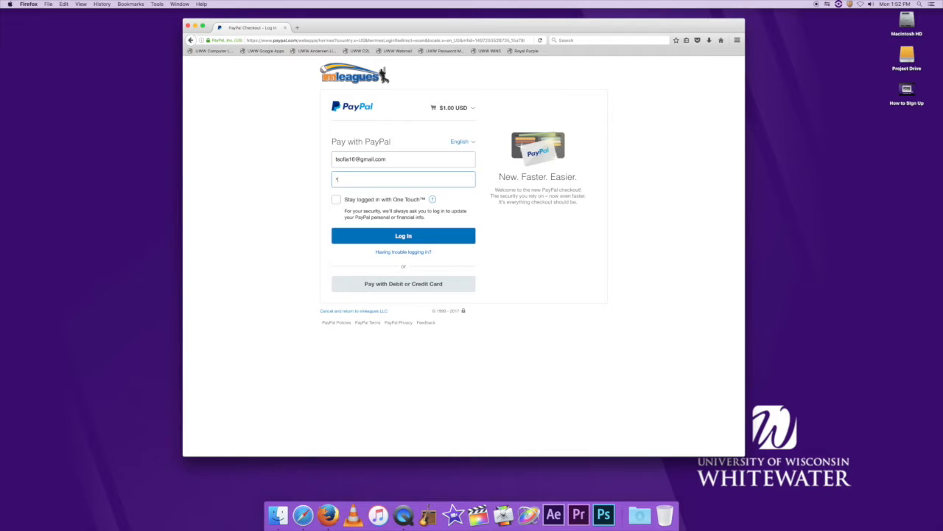
pyautogui.write('password')
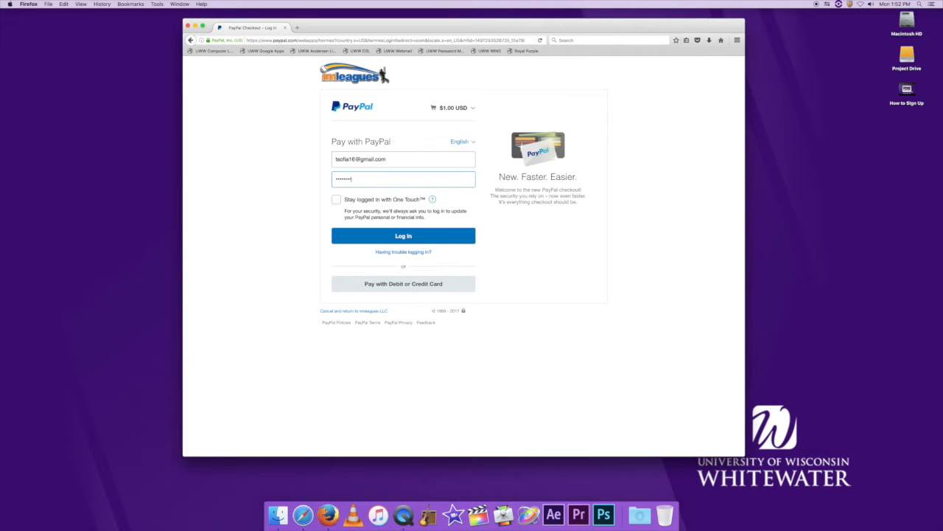
pyautogui.click(404, 236)
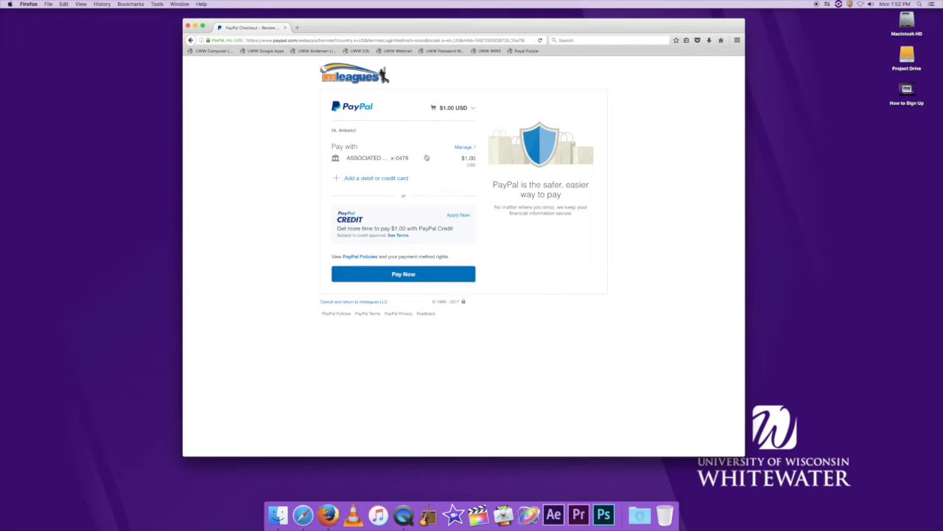
pyautogui.moveTo(403, 274)
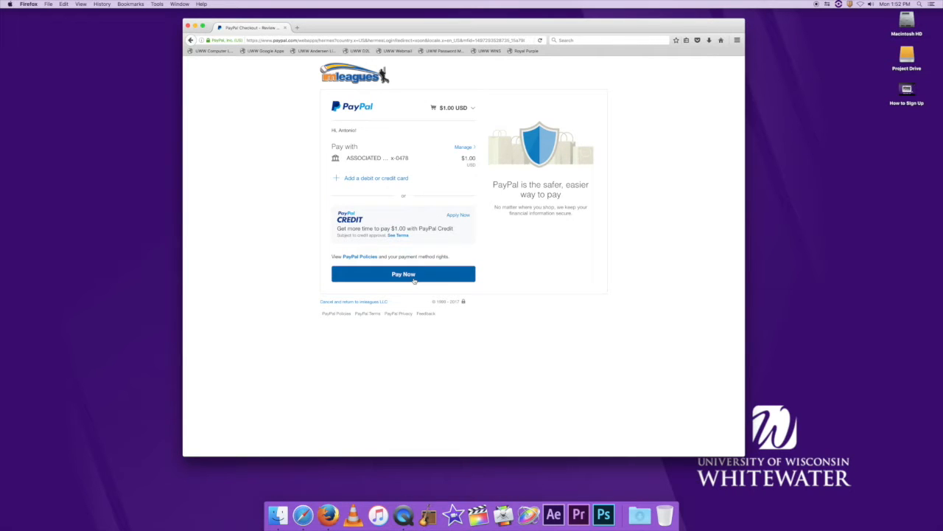
pyautogui.click(404, 273)
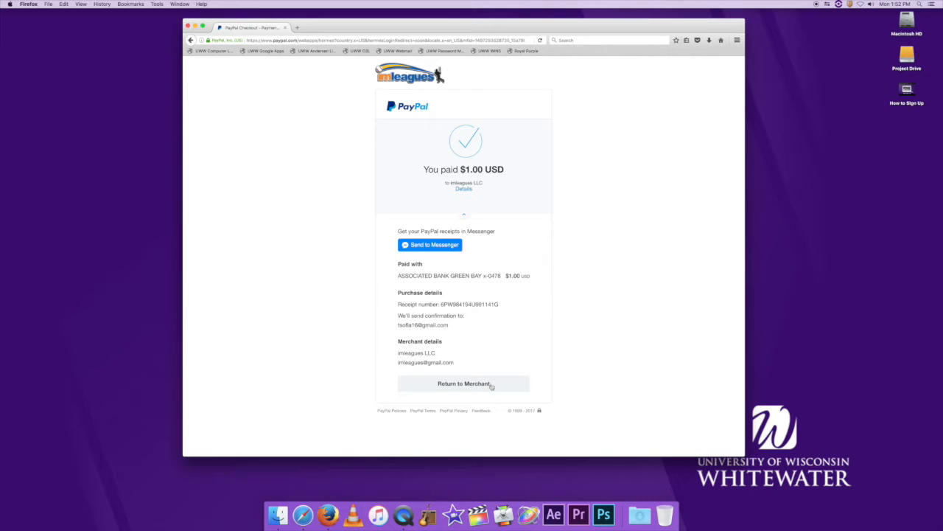
# Return from the PayPal receipt to the uww warhawks team page
pyautogui.click(464, 383)
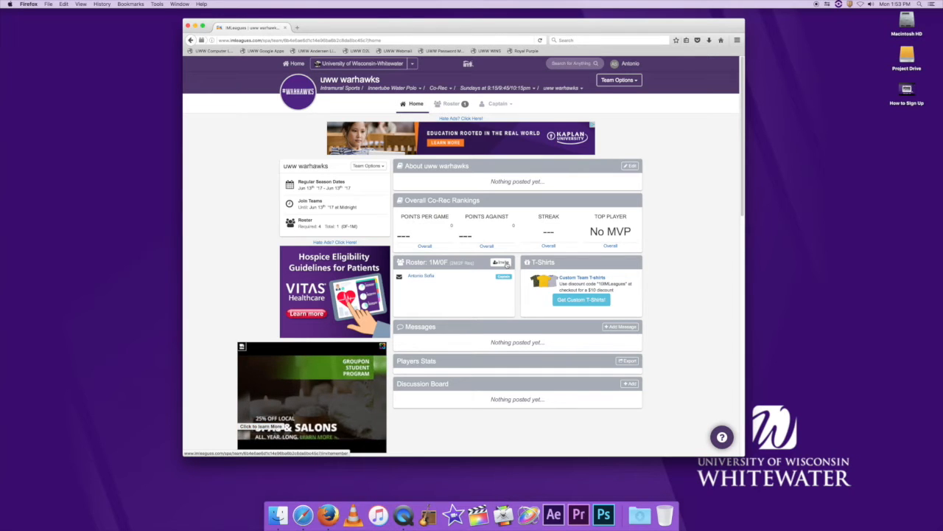
pyautogui.click(502, 263)
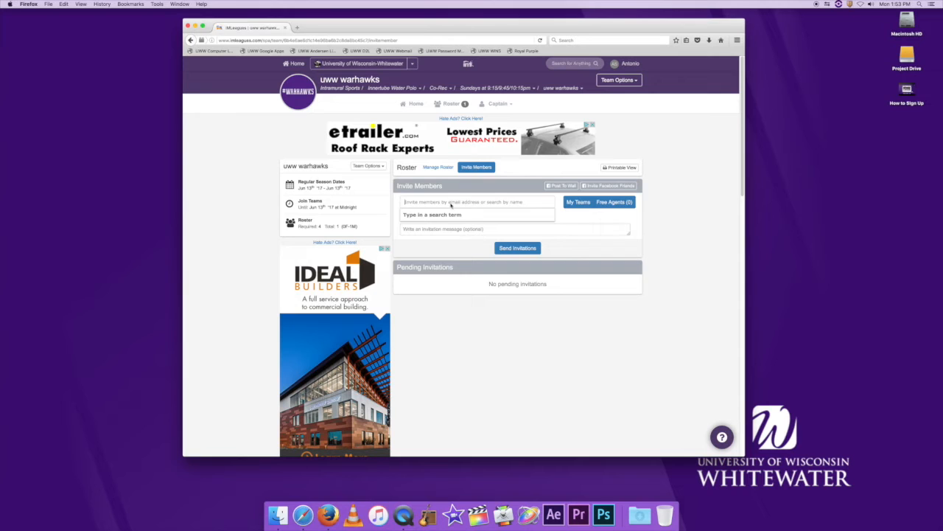
pyautogui.write('James fr')
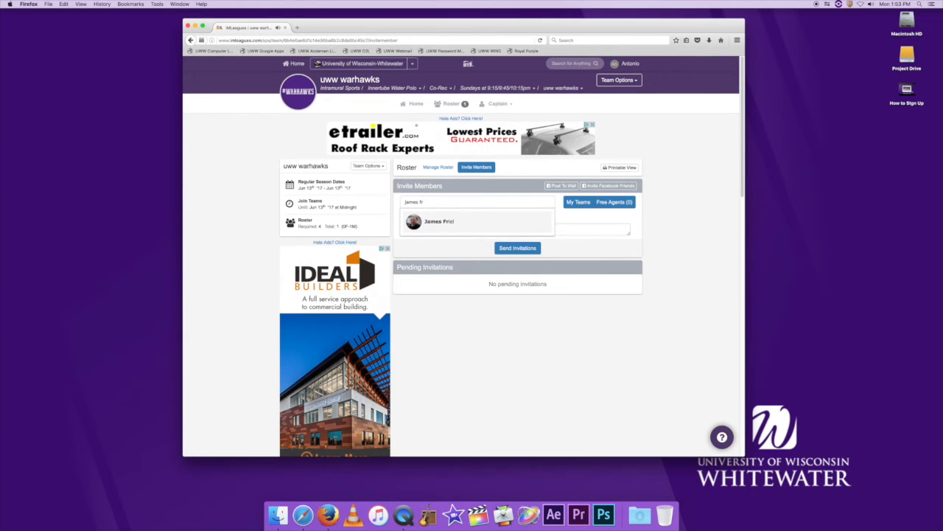
pyautogui.click(439, 221)
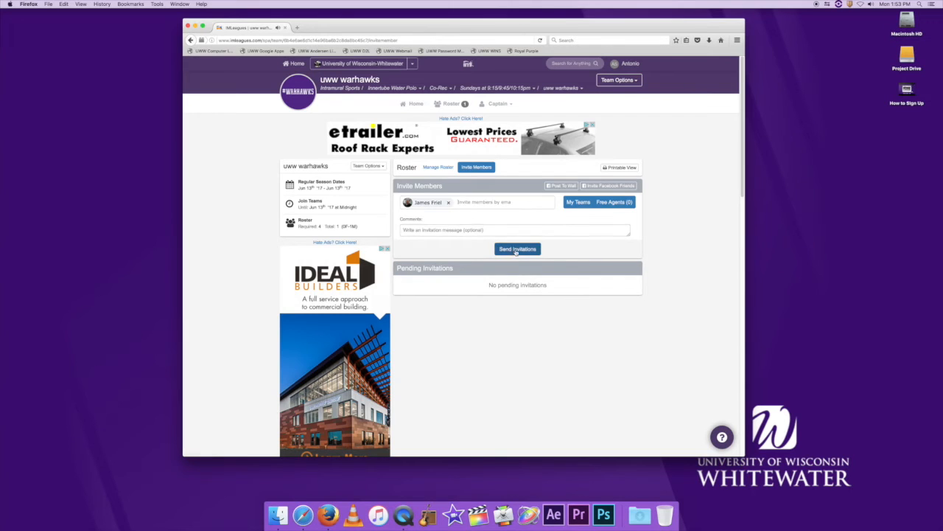
pyautogui.click(517, 249)
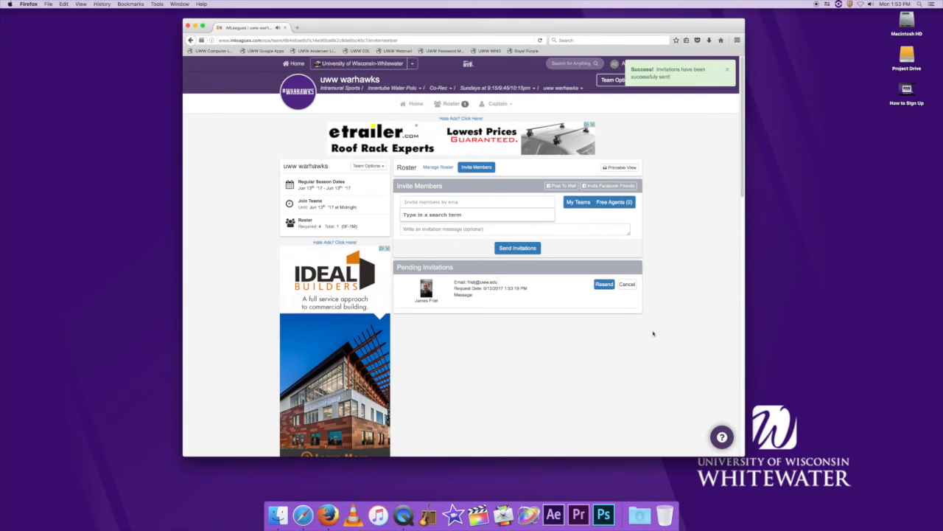
pyautogui.moveTo(132, 34)
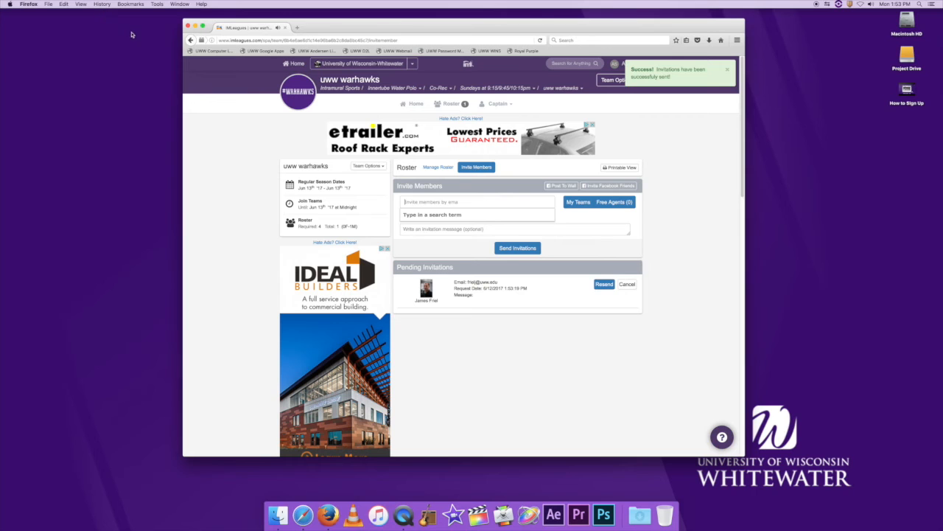
pyautogui.click(403, 515)
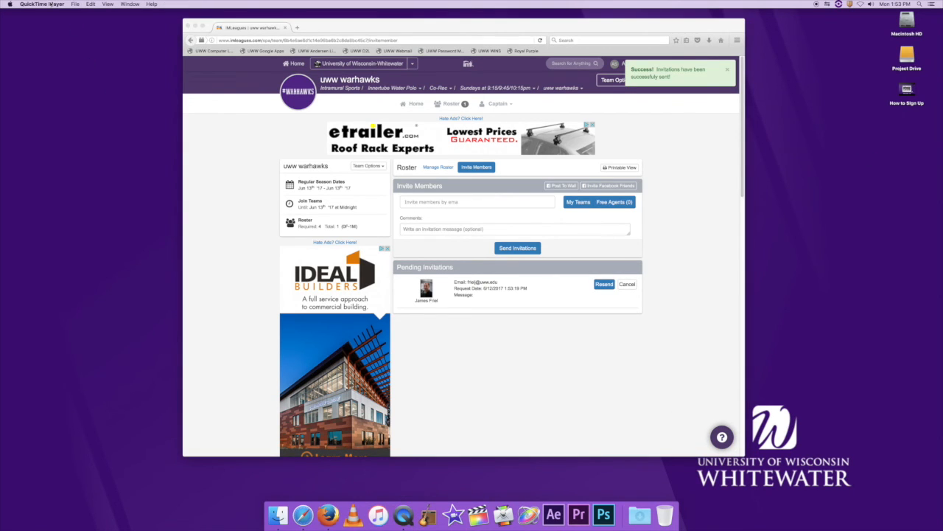
pyautogui.click(42, 3)
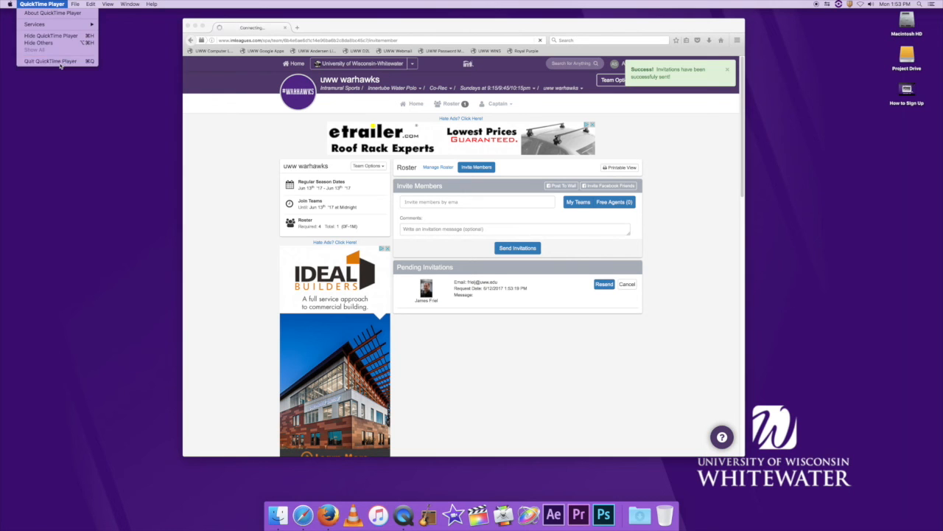